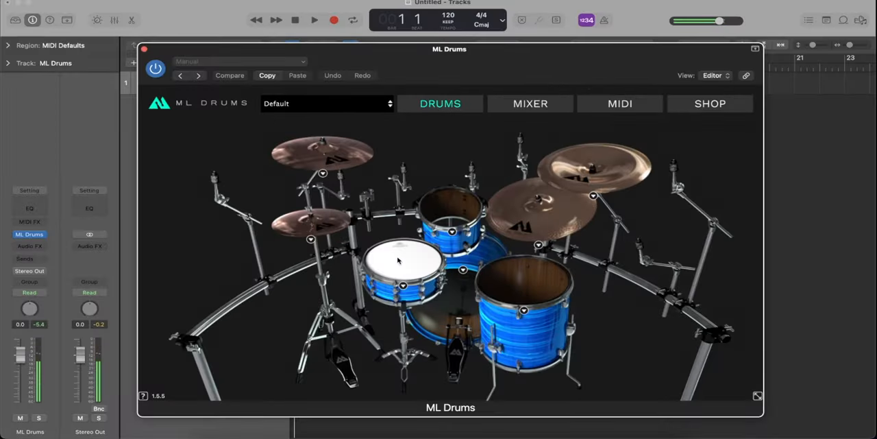
- View the Metalcore internal mixer, then open the Essentials expansion purchase page
click(529, 103)
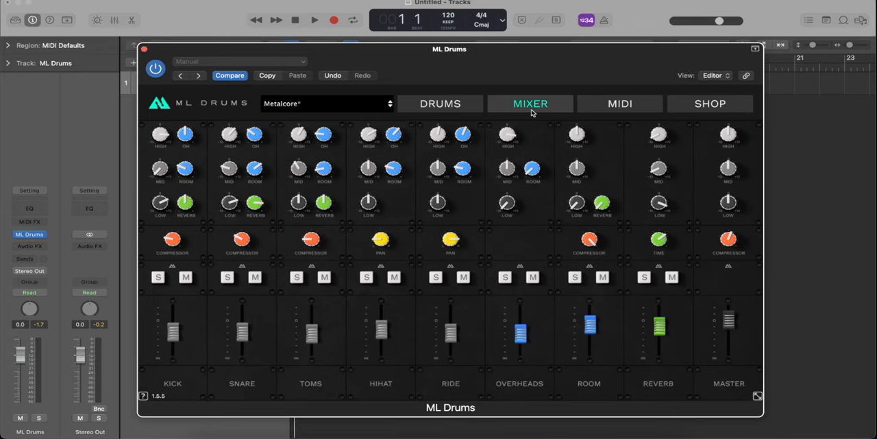
click(710, 104)
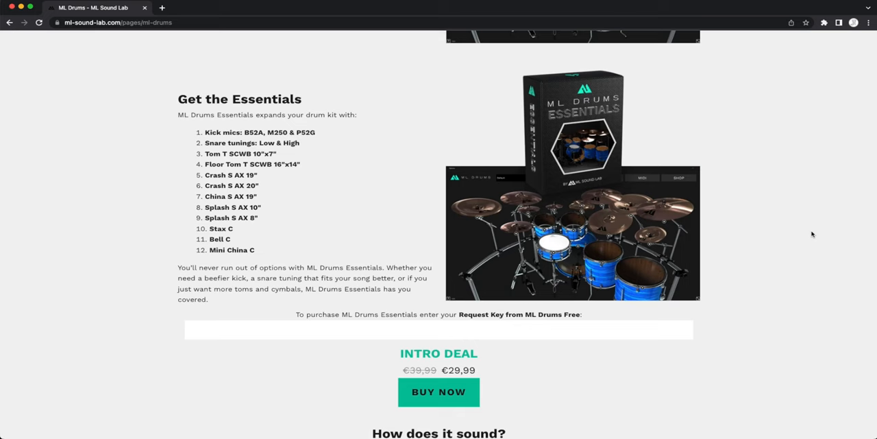
- Scroll down to the 'Get the Essentials' section with its Buy Now button
scroll(down, 3)
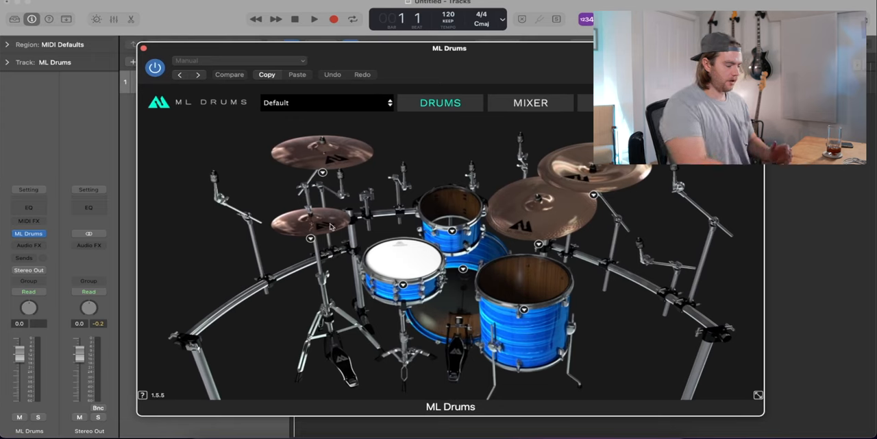
mouse_move(531, 278)
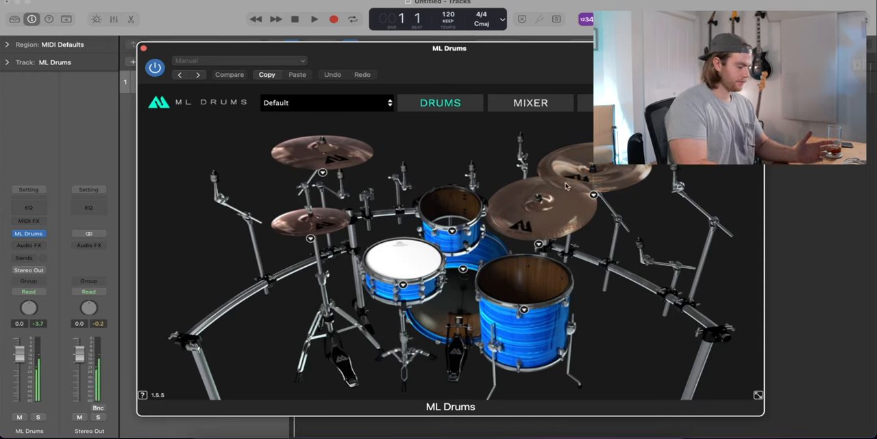
mouse_move(375, 224)
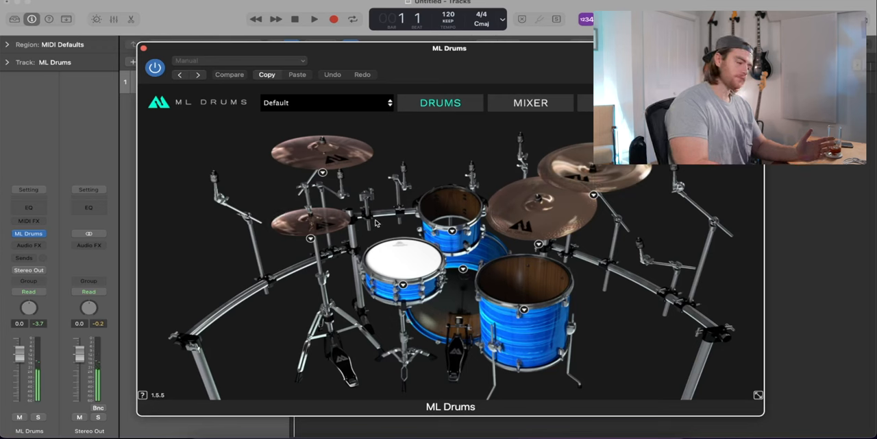
mouse_move(340, 168)
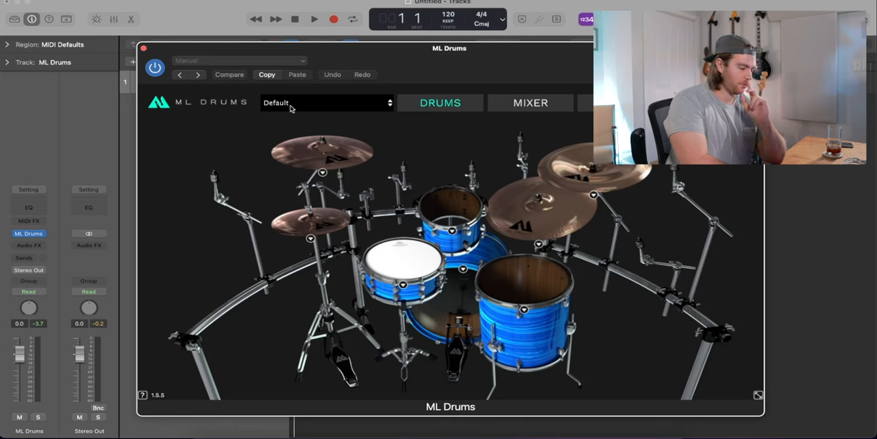
- Try the Post-Grunge kit preset and dismiss its missing-instruments warning
click(322, 102)
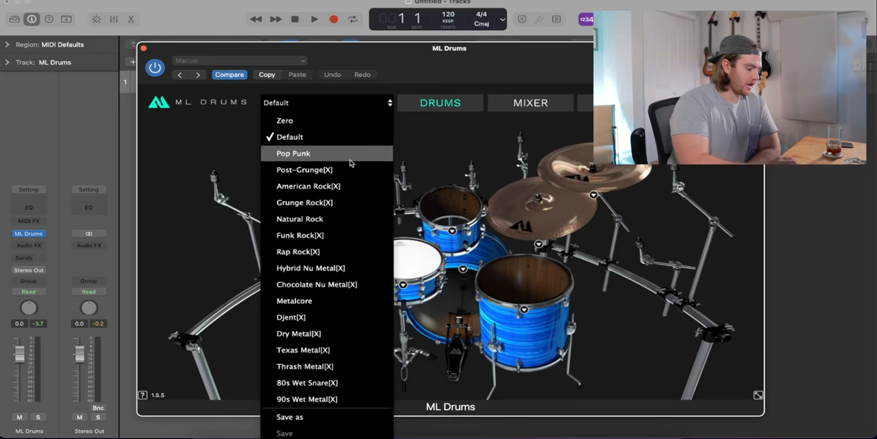
mouse_move(304, 169)
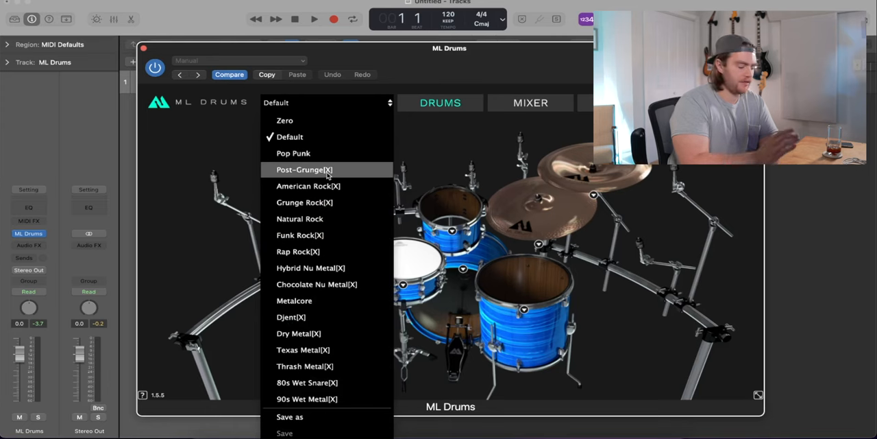
click(304, 169)
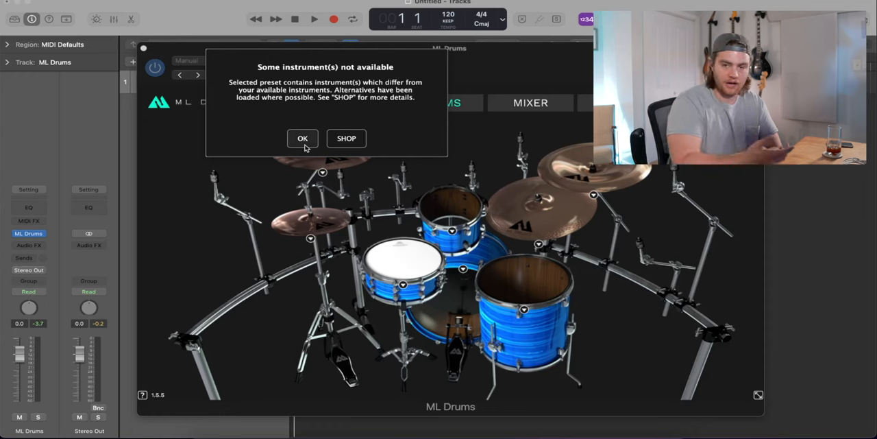
click(302, 138)
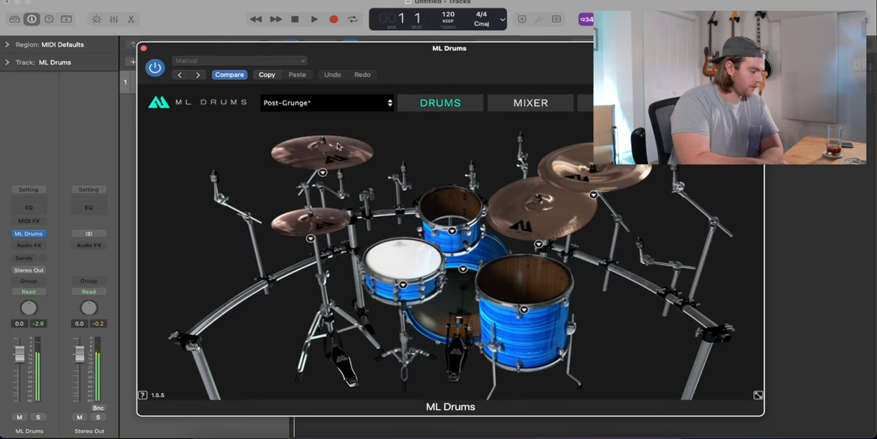
- Try the Natural Rock and Pop Punk presets, then settle on Metalcore
click(325, 102)
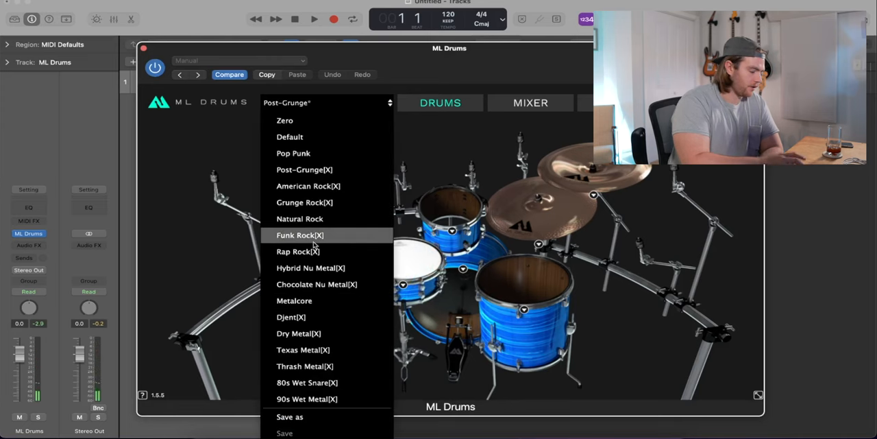
click(300, 218)
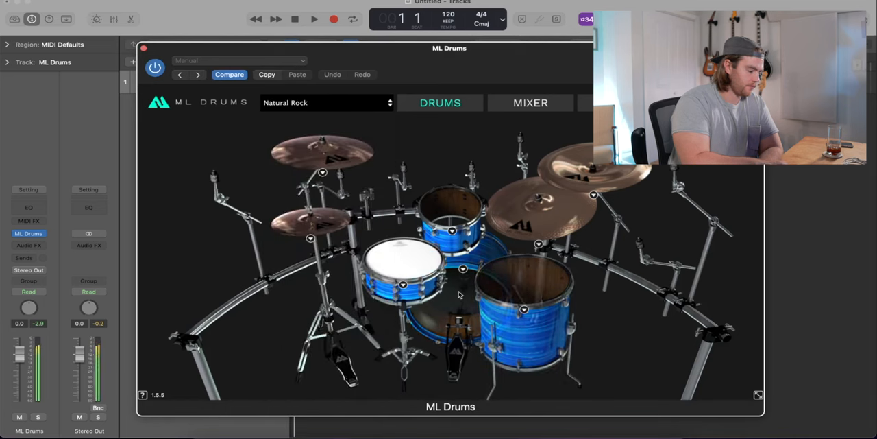
click(326, 102)
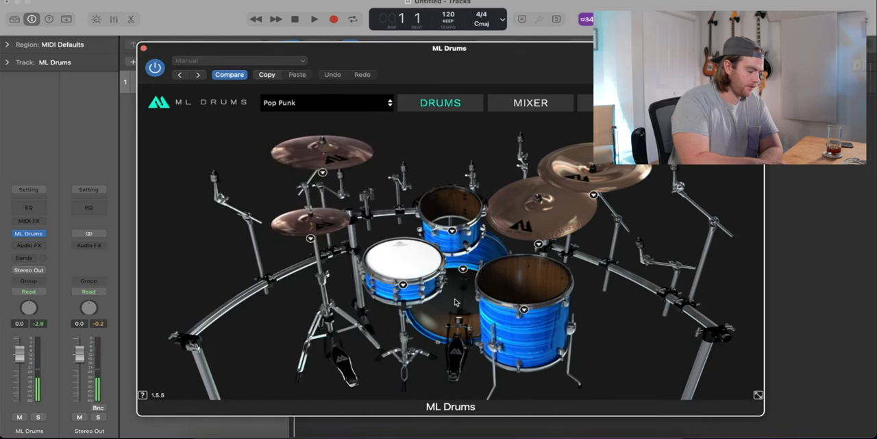
mouse_move(358, 130)
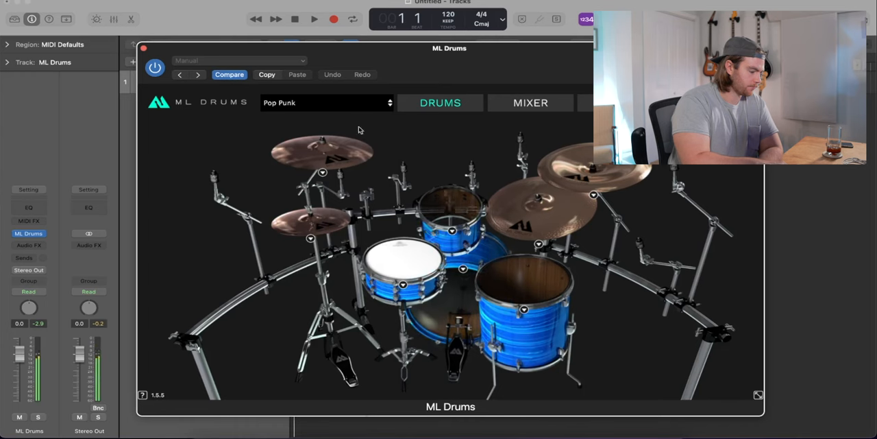
click(326, 102)
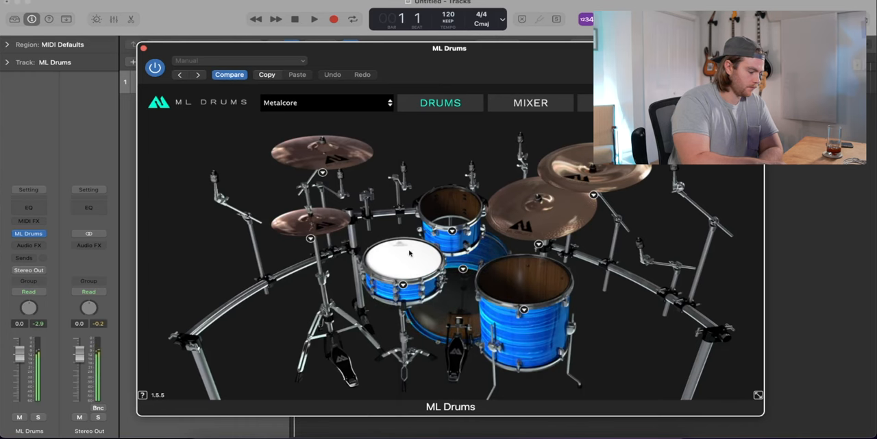
click(325, 102)
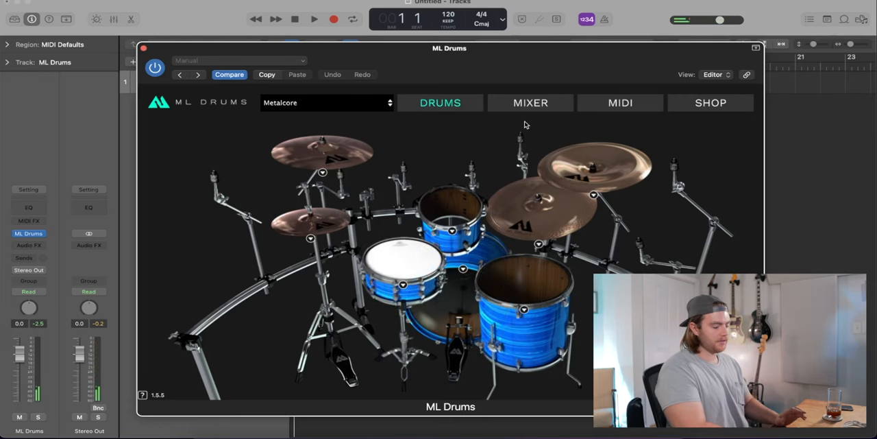
- Load the GGD MIDI preset on the MIDI page, then return to the DRUMS view
click(619, 102)
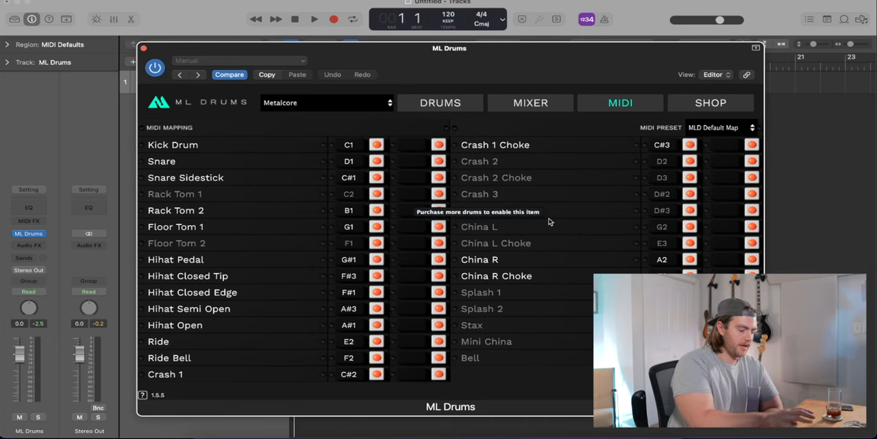
click(721, 127)
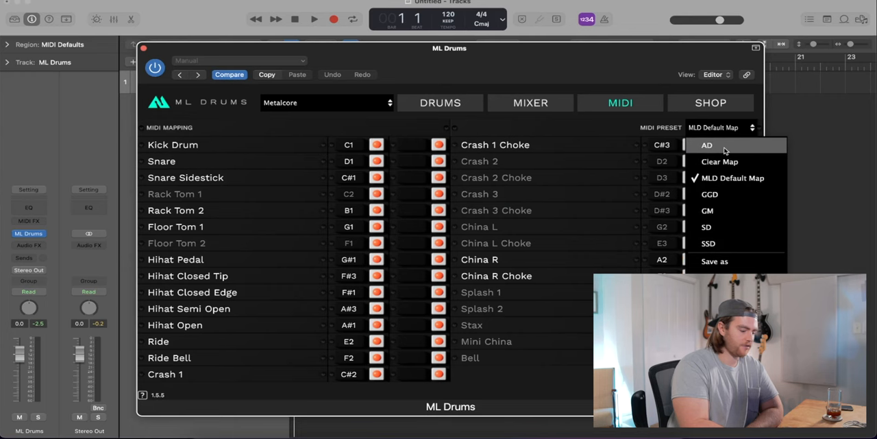
mouse_move(709, 194)
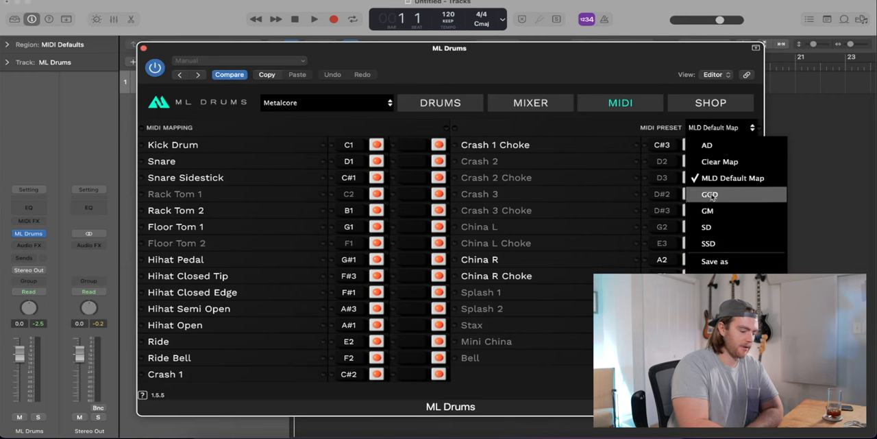
mouse_move(707, 210)
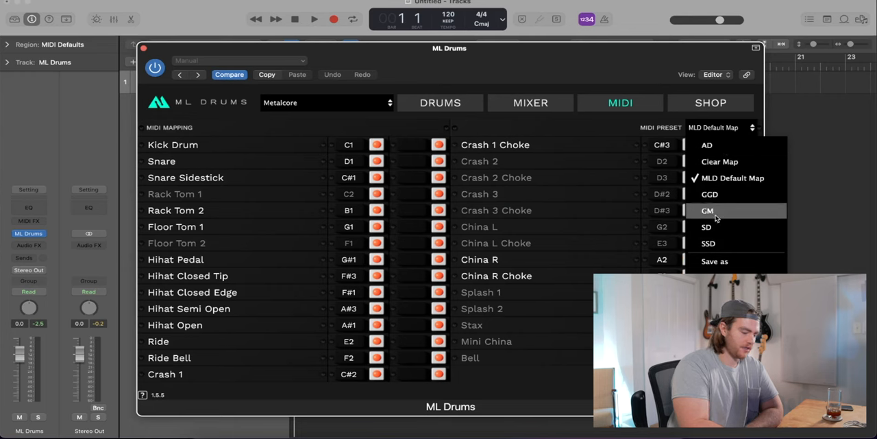
mouse_move(709, 242)
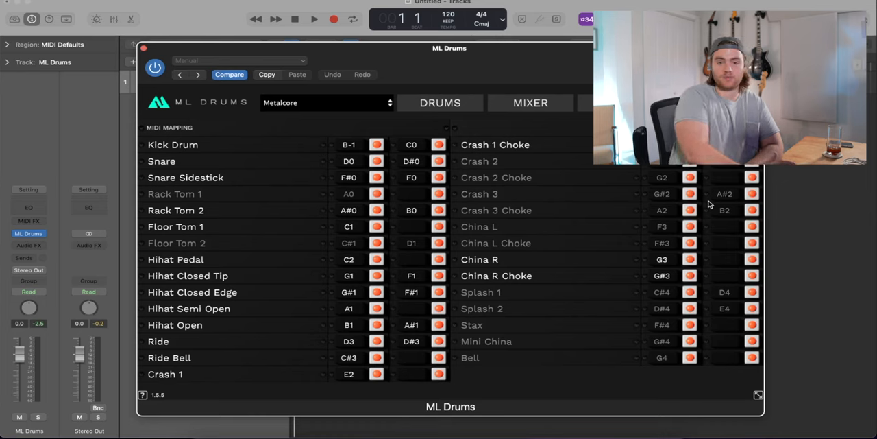
click(440, 102)
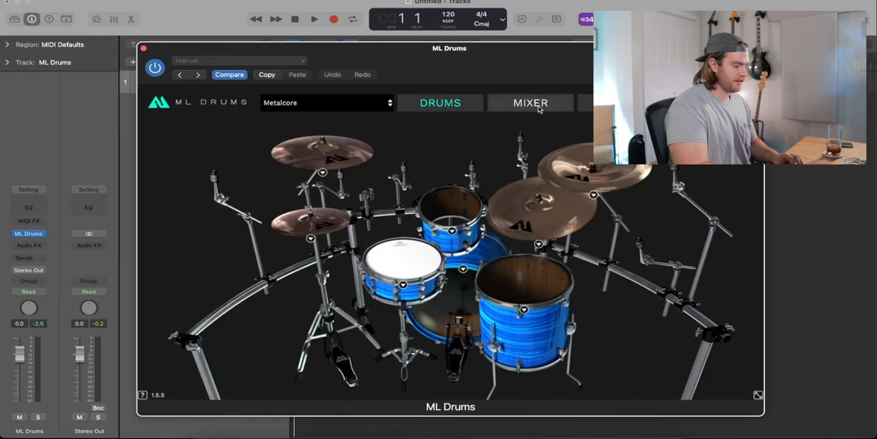
- Nudge the ROOM channel fader in the internal mixer, then return to the drum kit
click(530, 102)
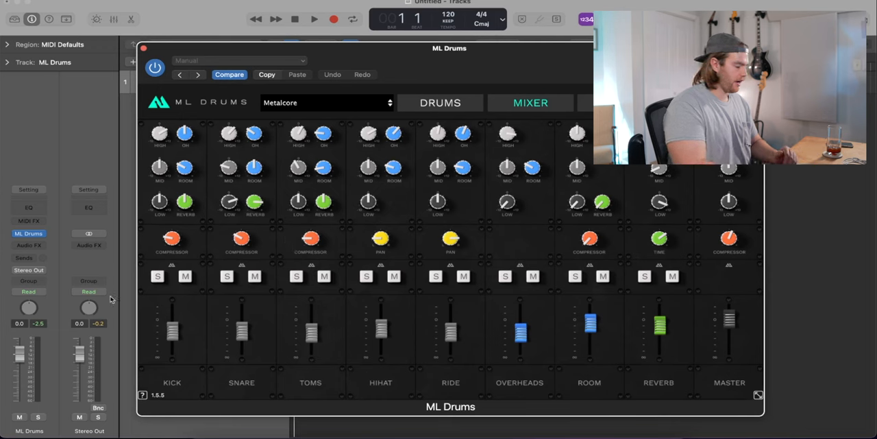
mouse_move(112, 268)
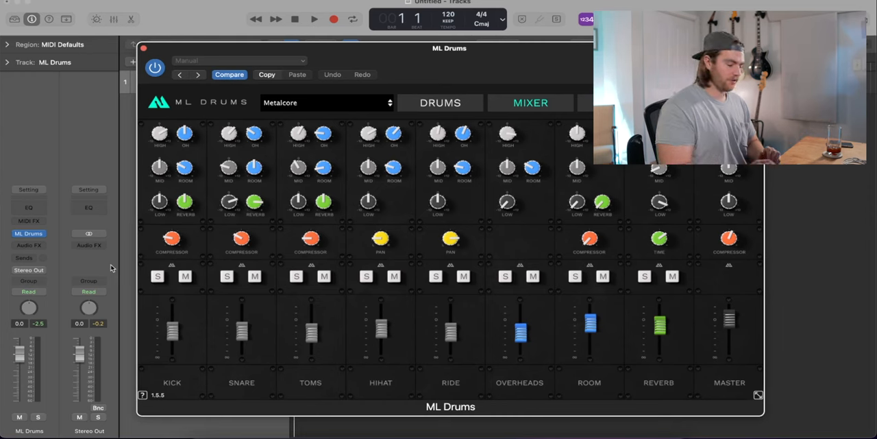
mouse_move(173, 187)
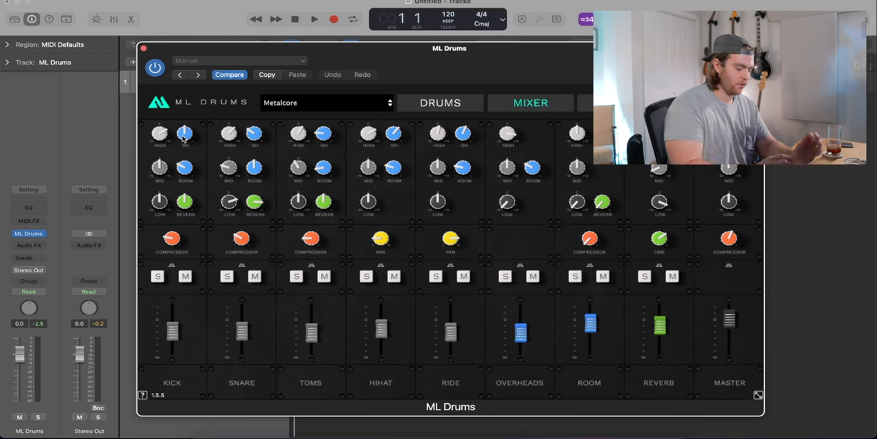
mouse_move(545, 252)
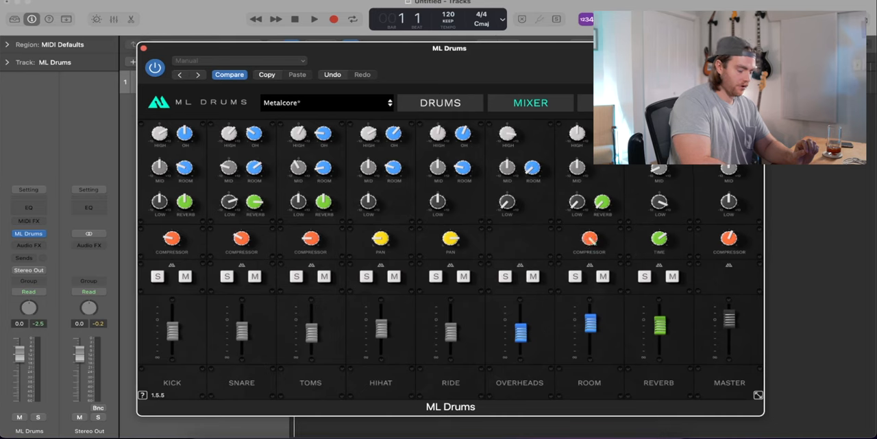
drag(591, 324, 591, 327)
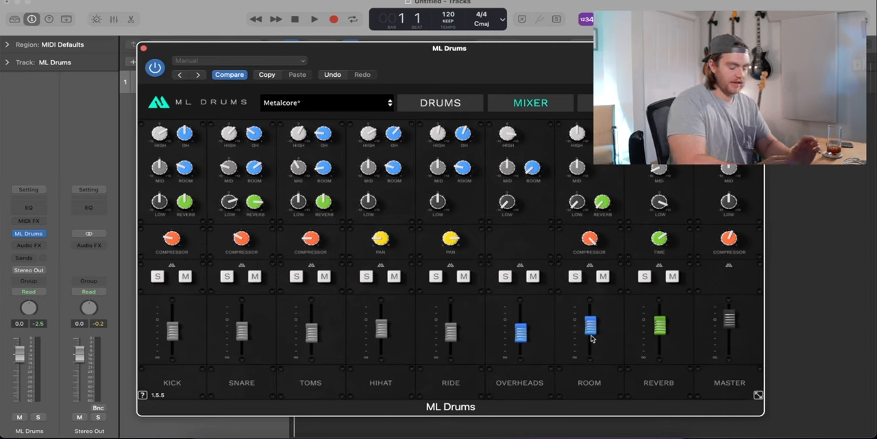
click(440, 102)
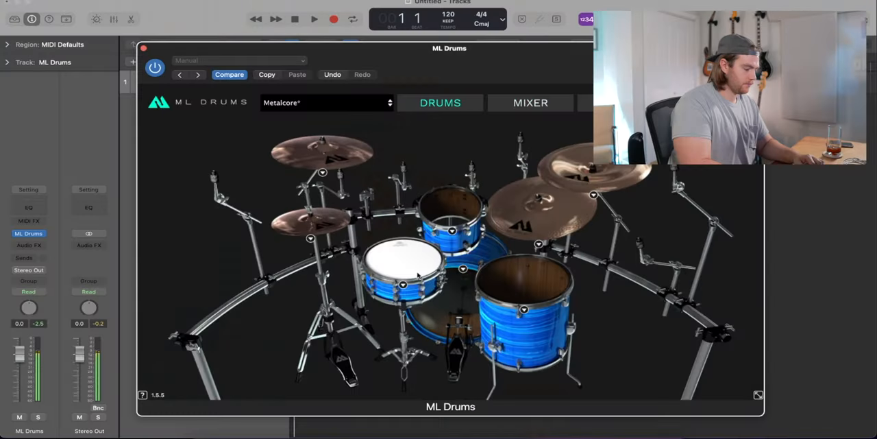
- Adjust the KICK channel's low and high EQ knobs, ending with the mixer showing
click(530, 102)
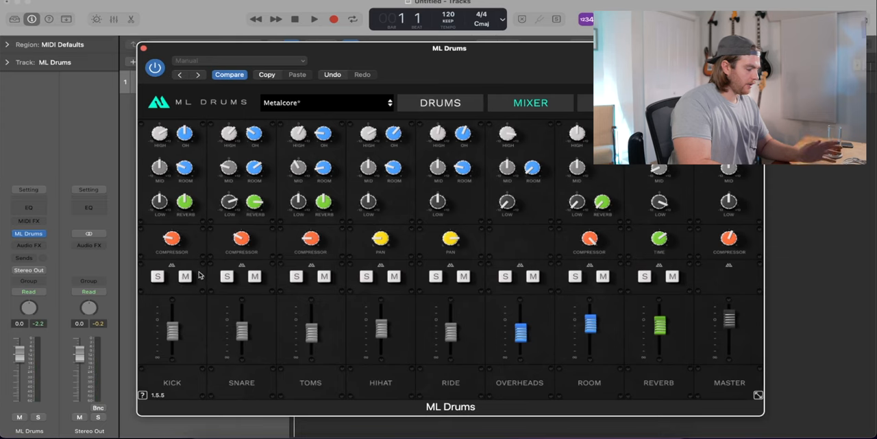
mouse_move(163, 209)
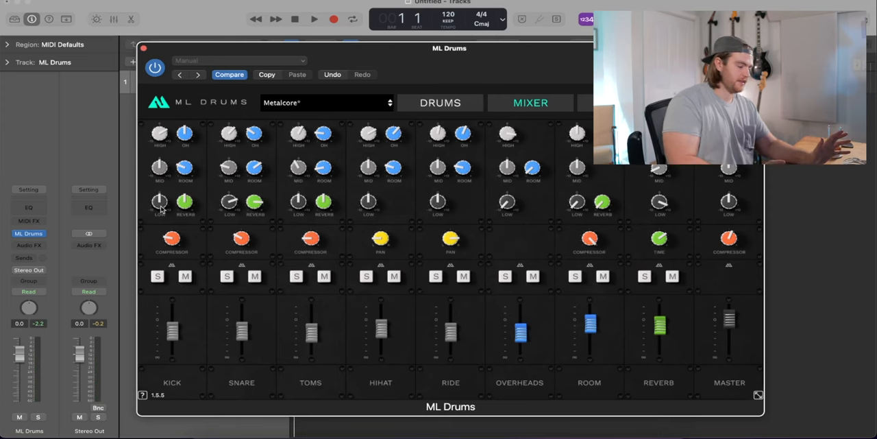
click(440, 103)
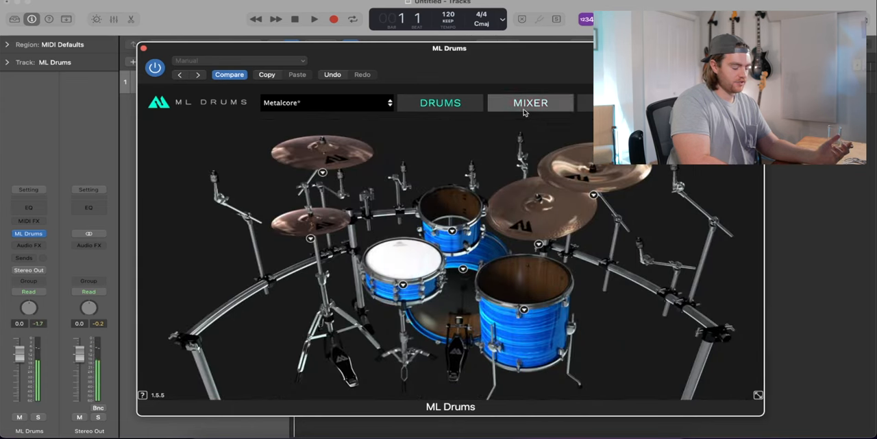
click(531, 103)
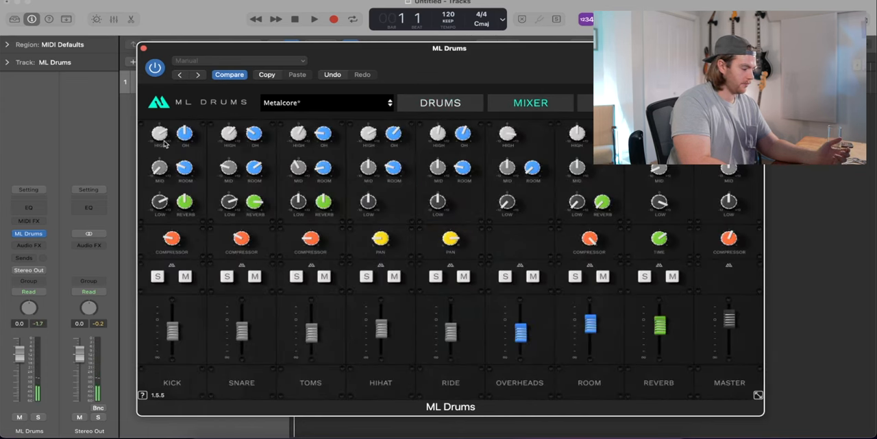
click(440, 103)
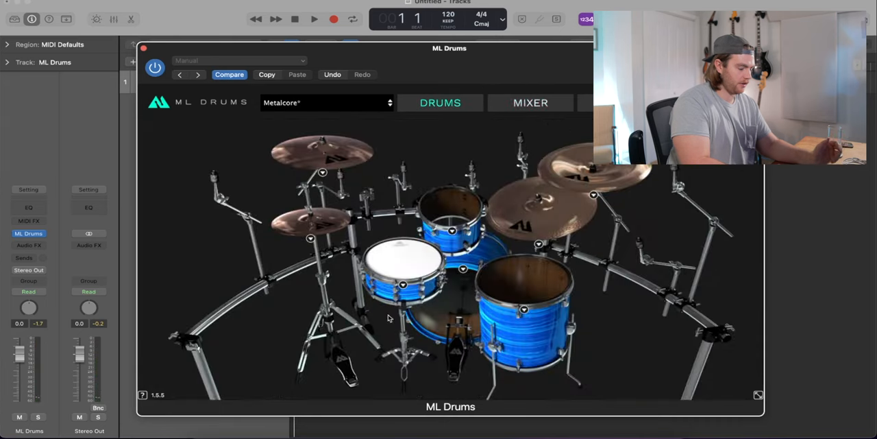
mouse_move(637, 405)
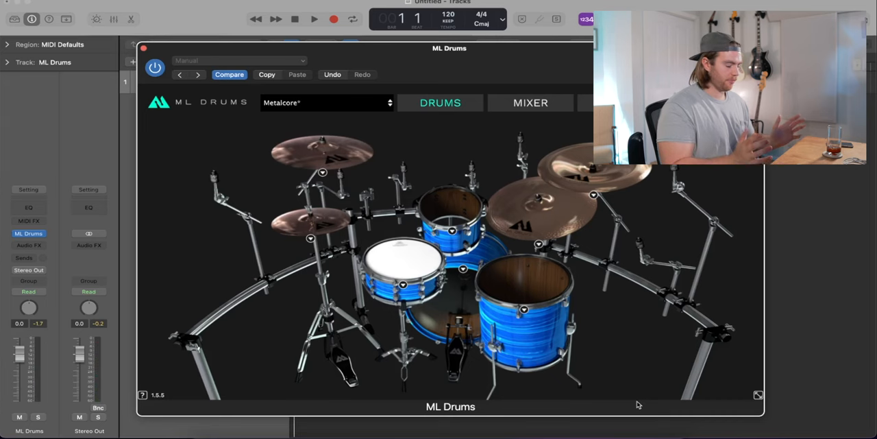
click(530, 103)
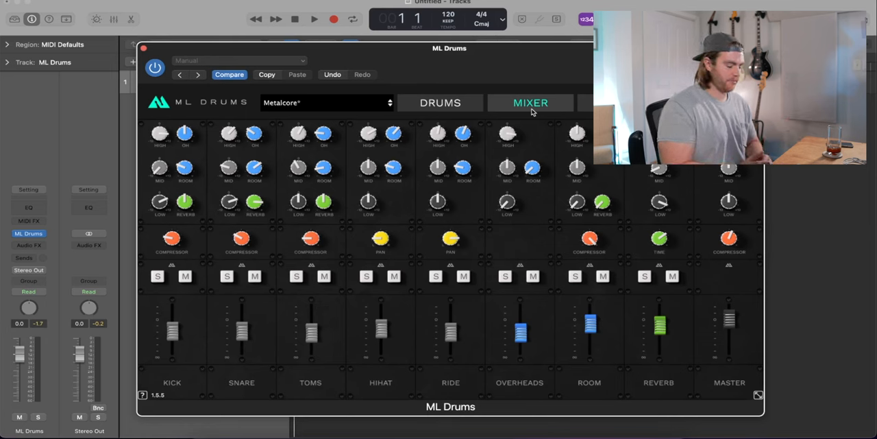
- View the Buy a License page, then return to the drum kit view
click(530, 103)
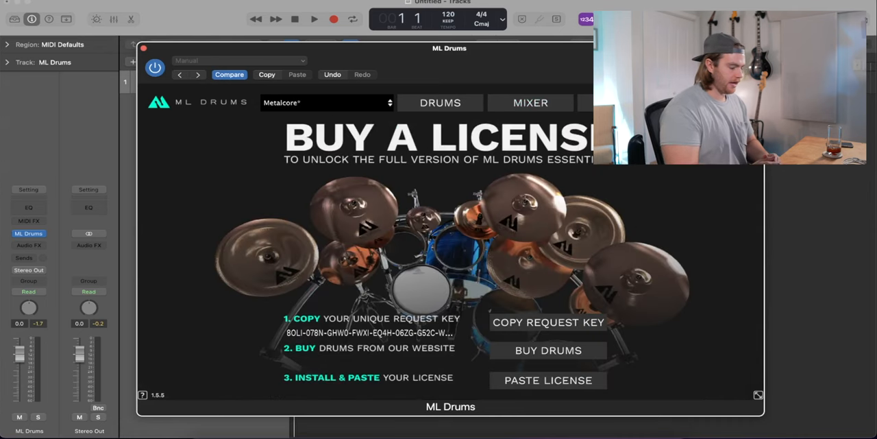
mouse_move(508, 213)
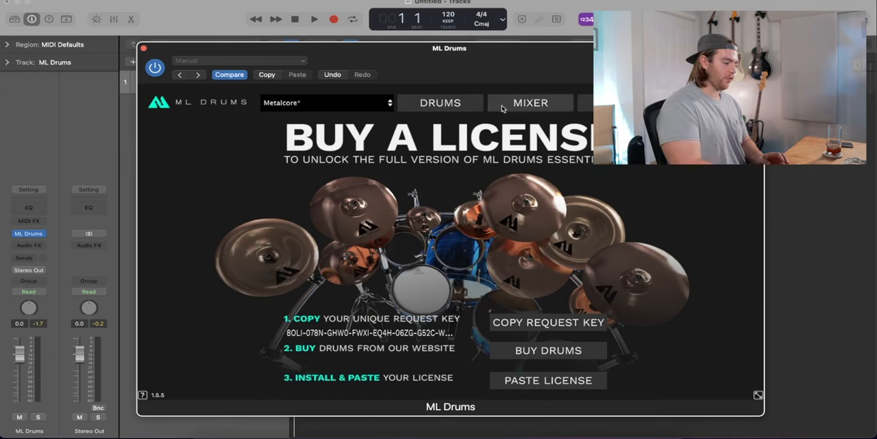
click(440, 102)
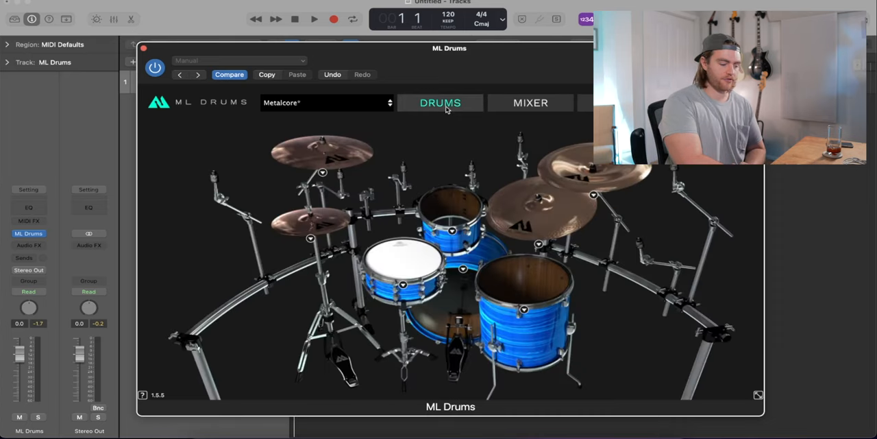